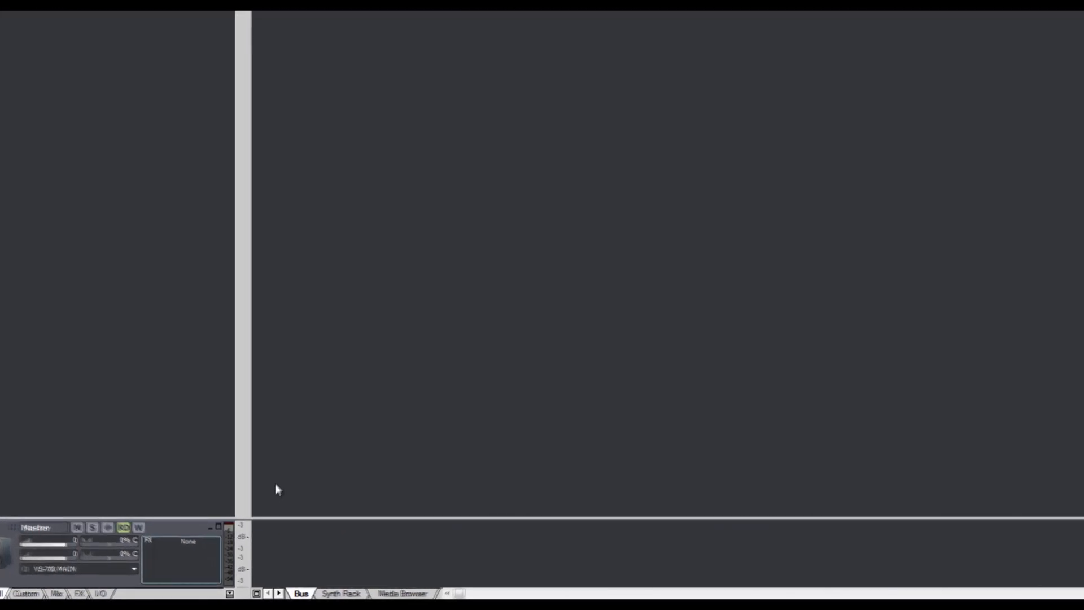
Insert Session Drummer 3 from the Synth Rack's Soft Synths > Drums menu
click(340, 593)
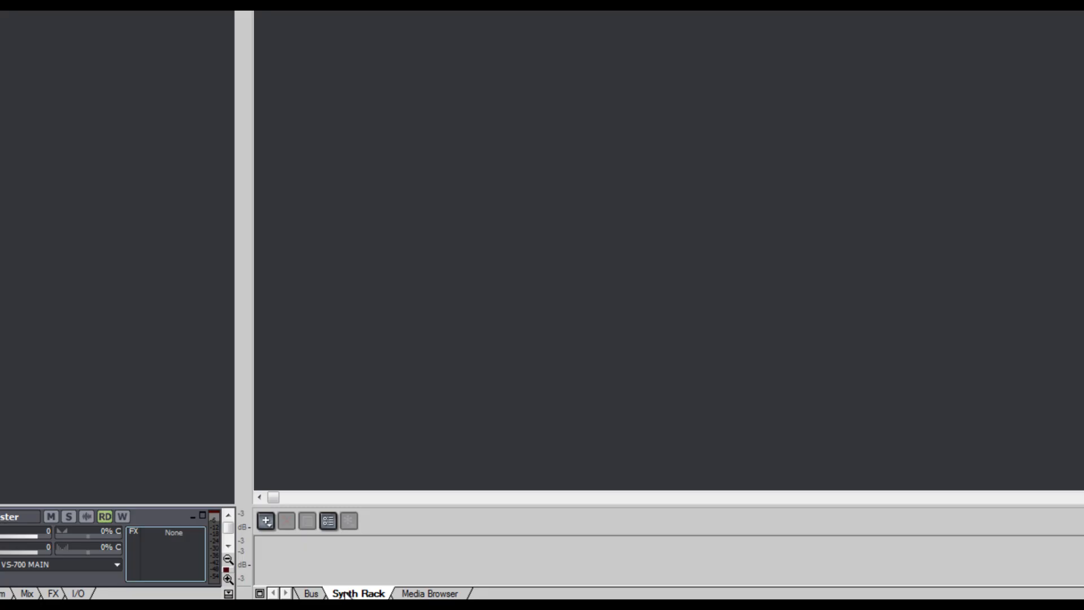
click(265, 520)
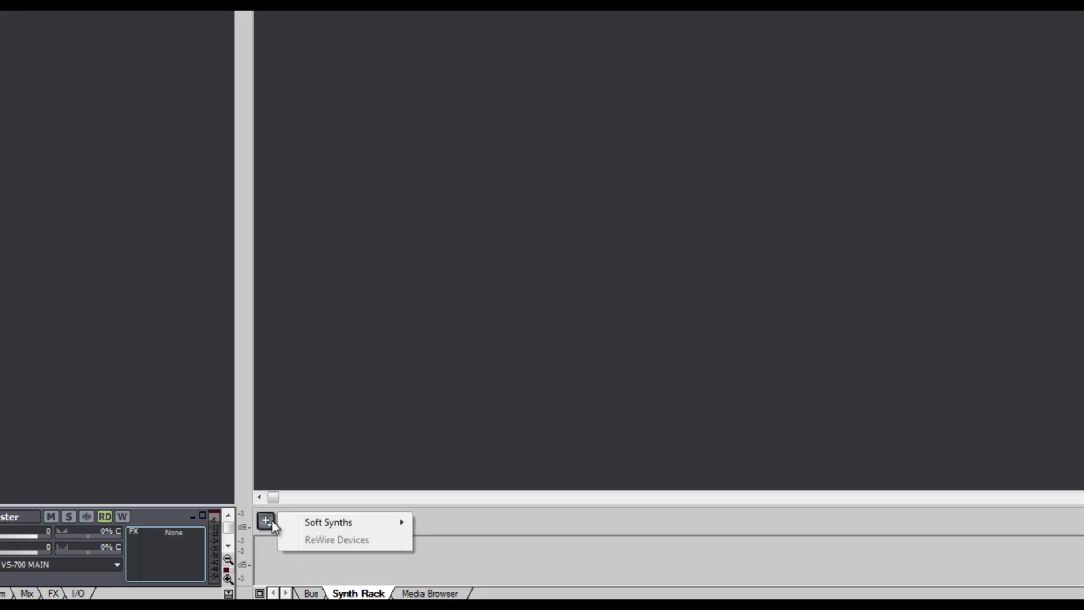
mouse_move(328, 521)
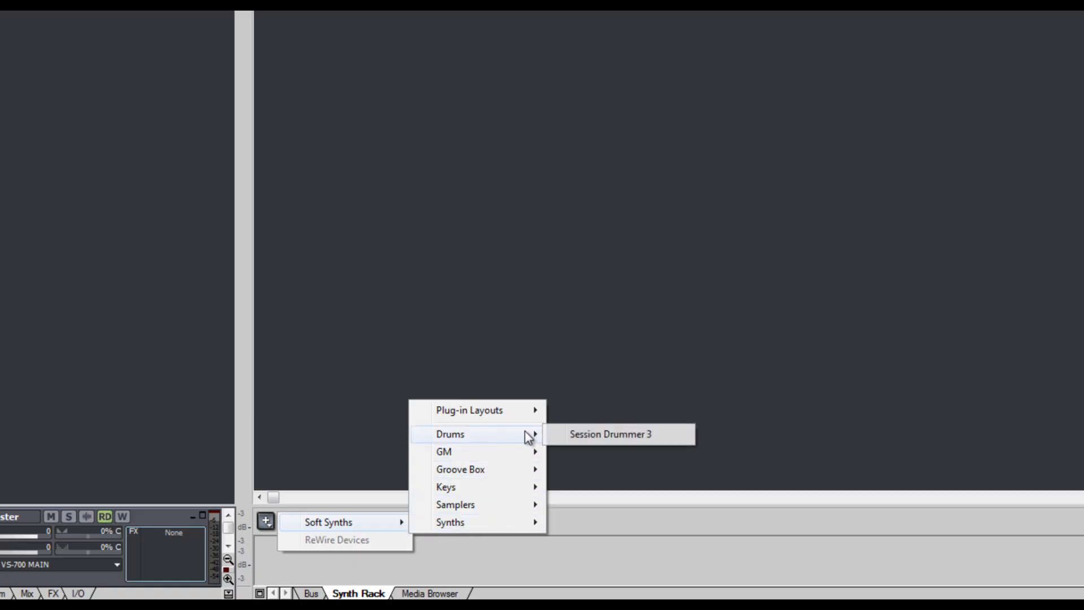
click(609, 433)
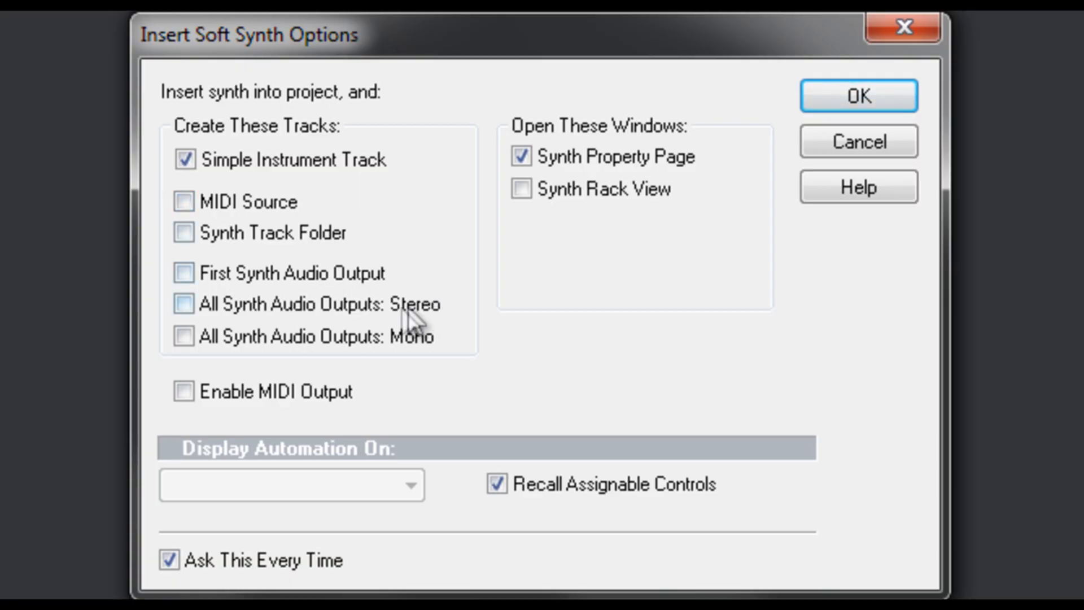
Enable stereo tracks for all synth outputs, a MIDI Source and a Synth Track Folder
click(184, 304)
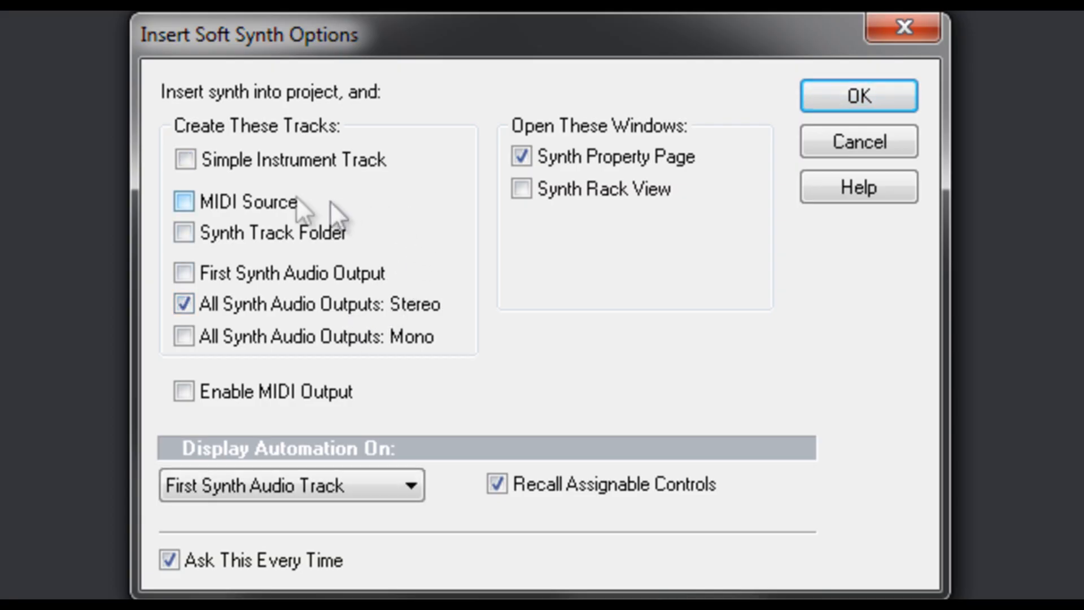
click(184, 203)
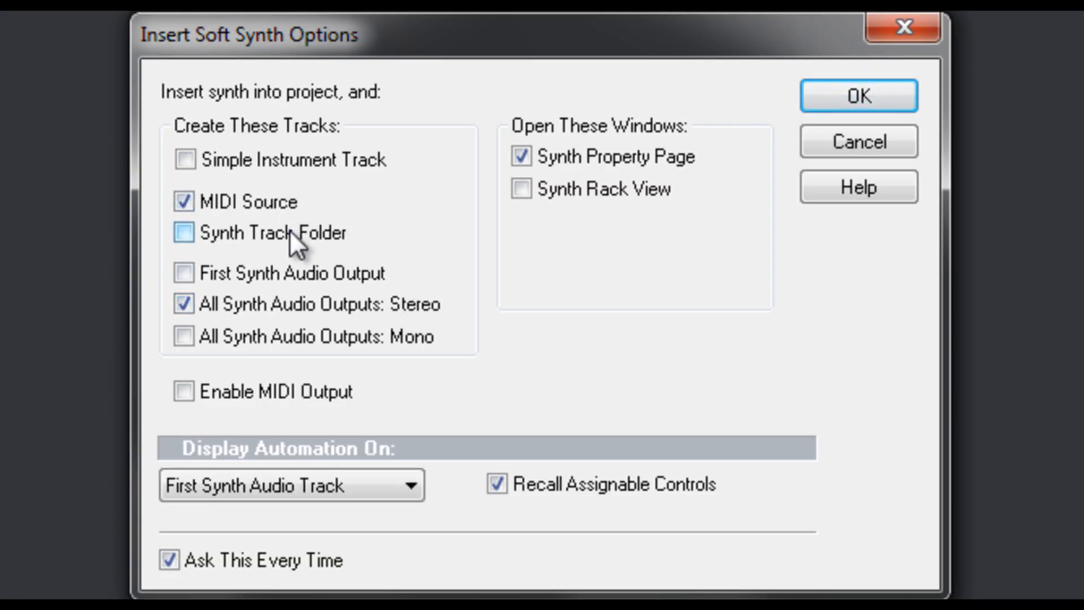
click(184, 234)
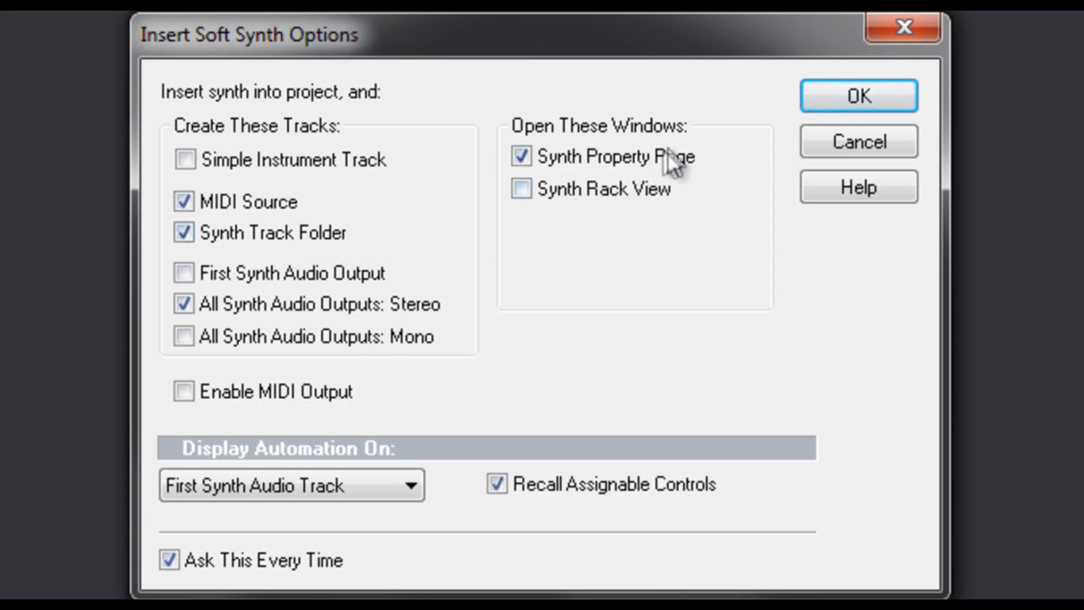
click(856, 95)
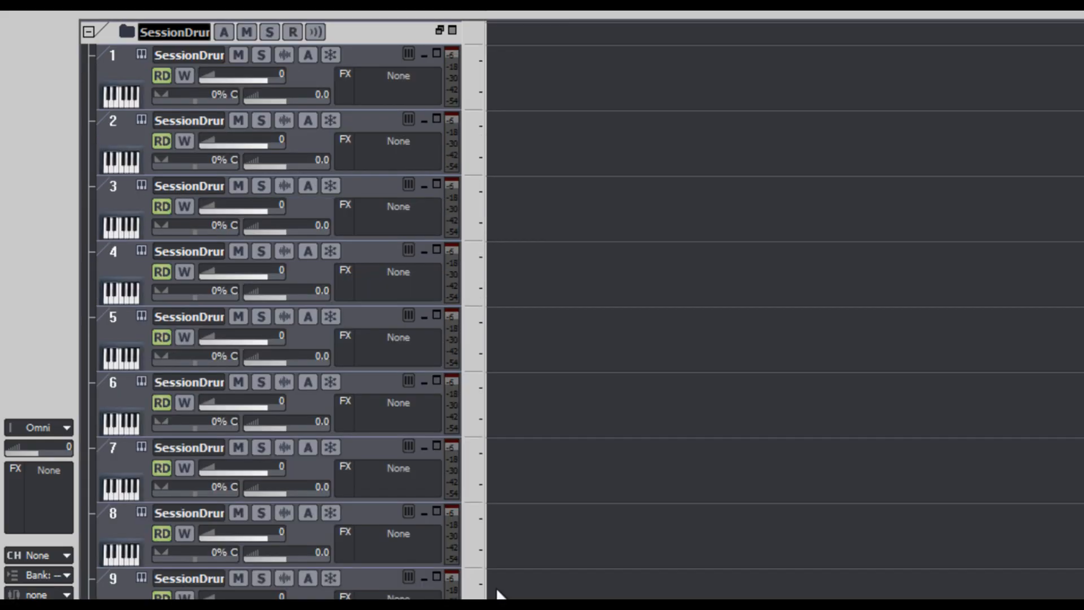
Lower the trim on all drum output tracks together to -5.8 dB
scroll(down, 3)
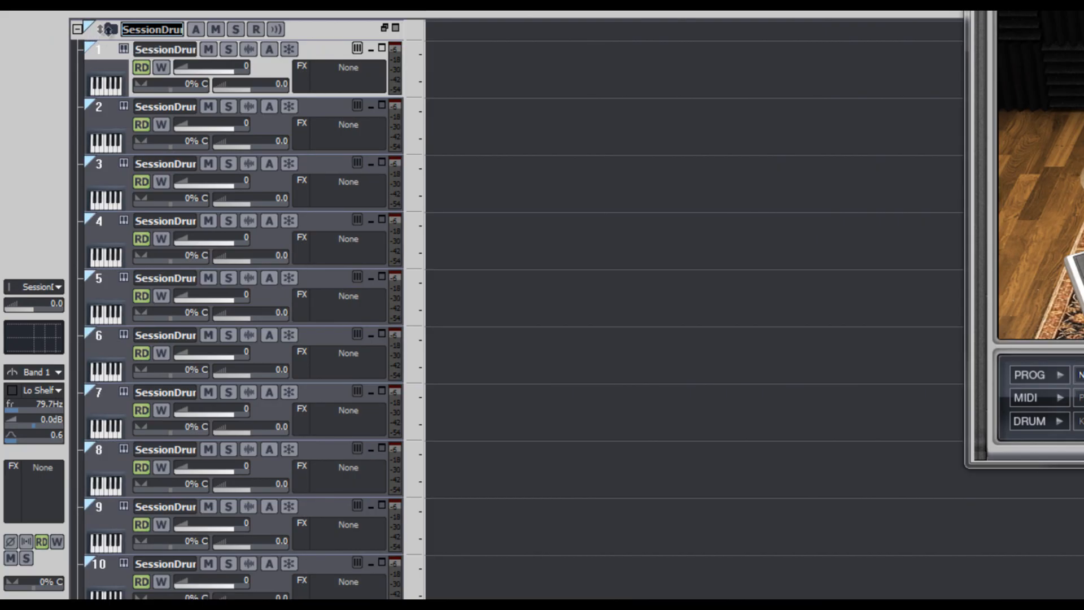
mouse_move(269, 93)
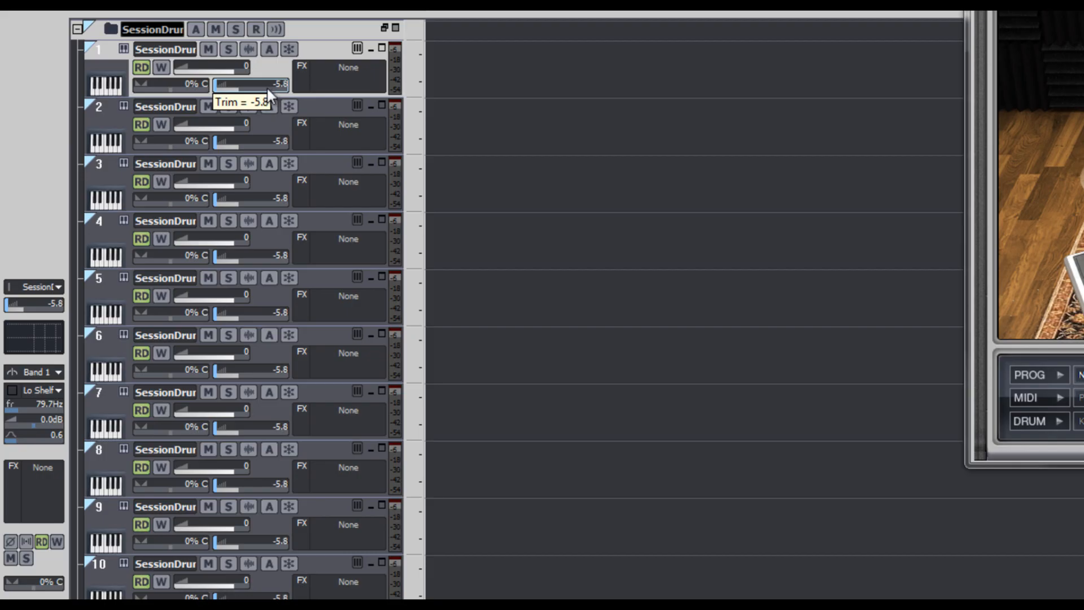
drag(256, 84, 246, 84)
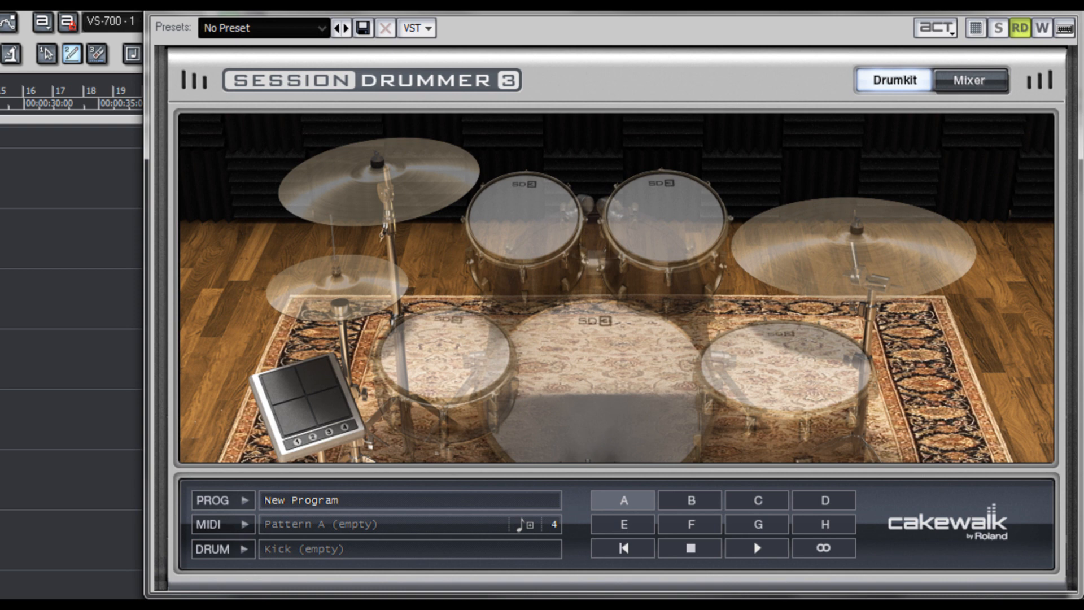
mouse_move(870, 116)
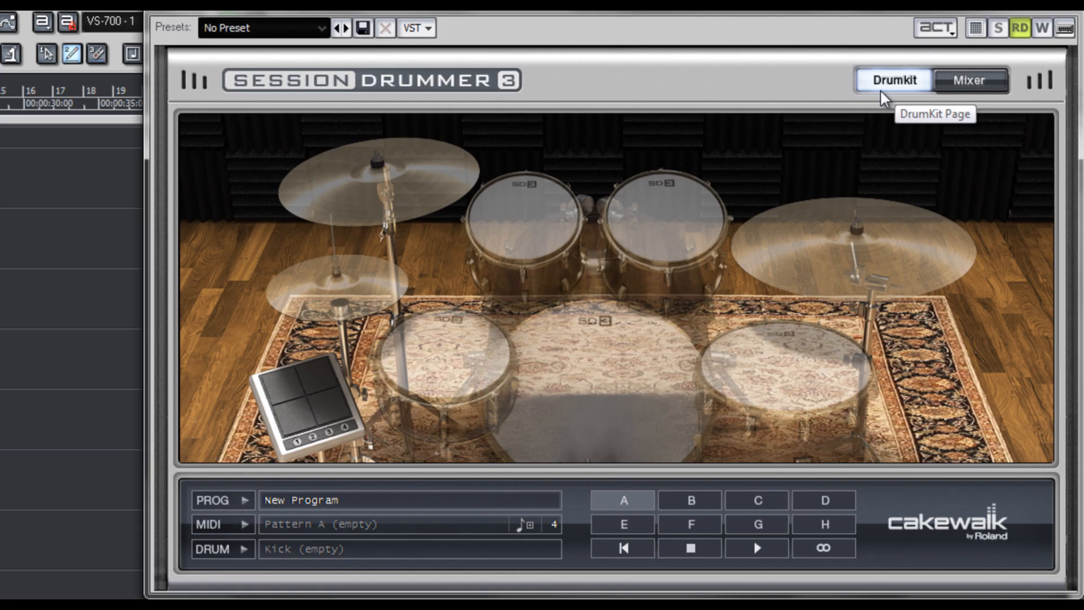
mouse_move(969, 95)
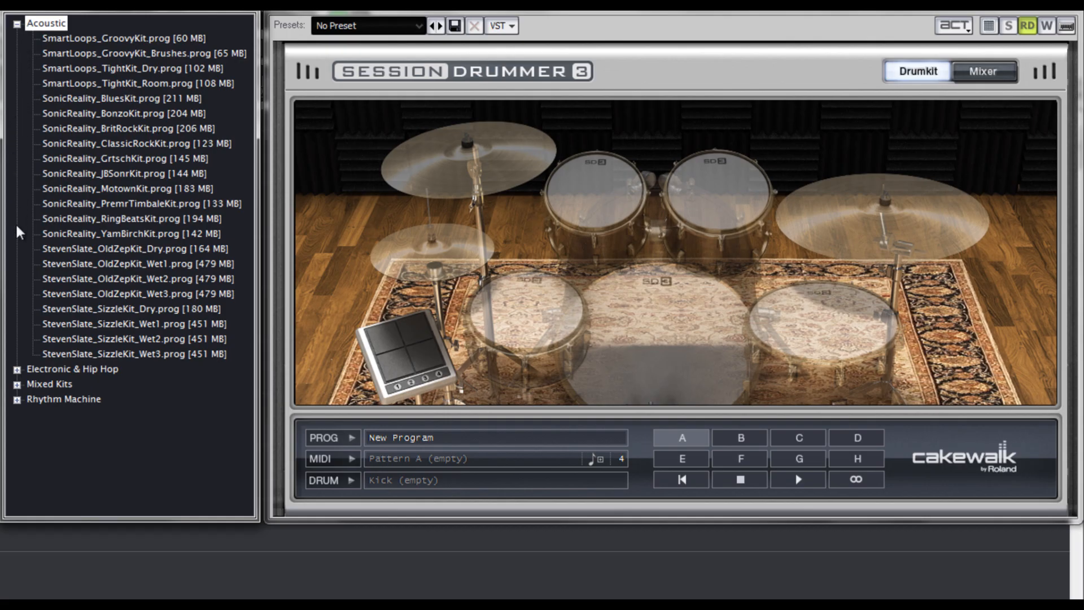
mouse_move(19, 353)
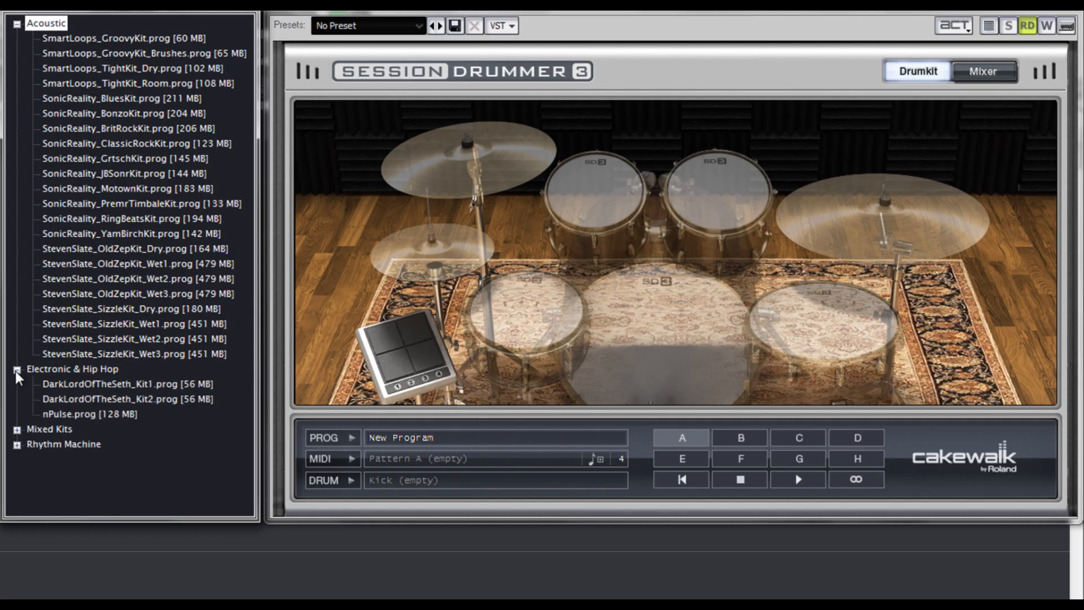
mouse_move(17, 437)
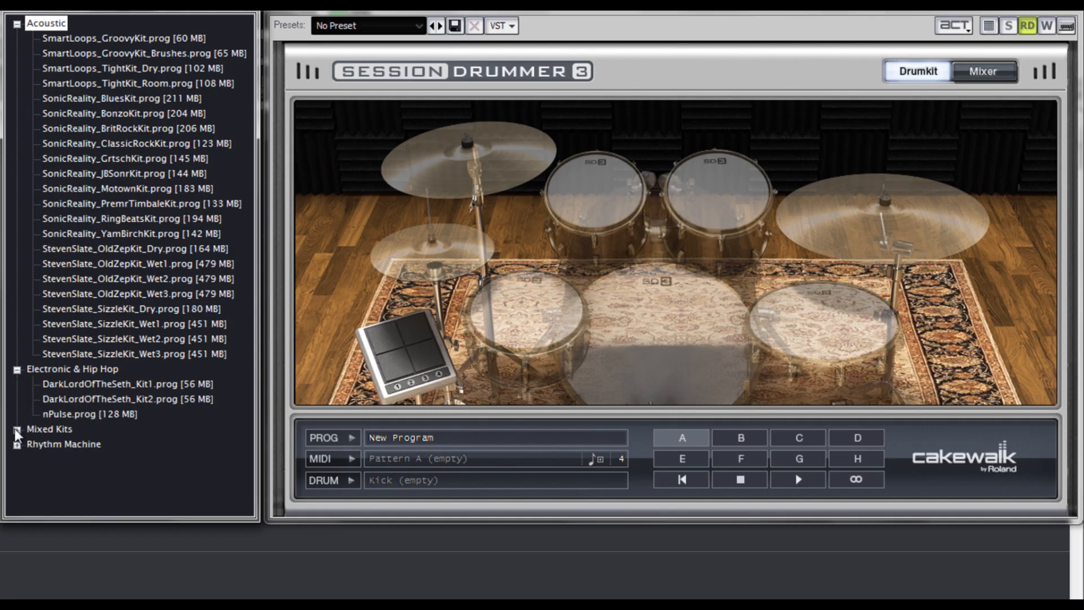
Browse the kit categories and load the StevenSlate_OldZepKit_Wet1 acoustic kit
click(16, 429)
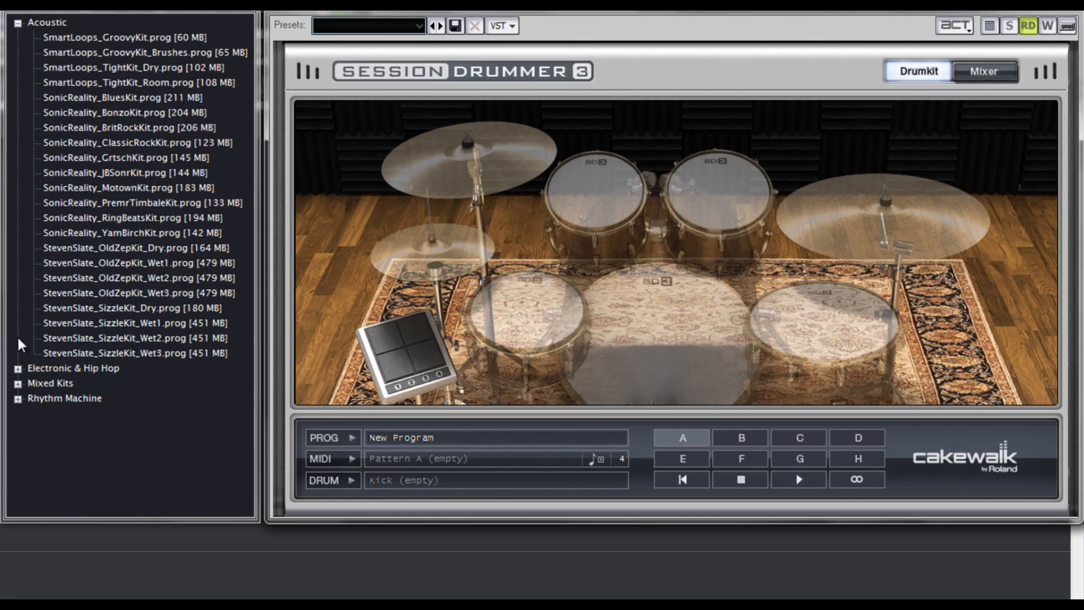
mouse_move(55, 283)
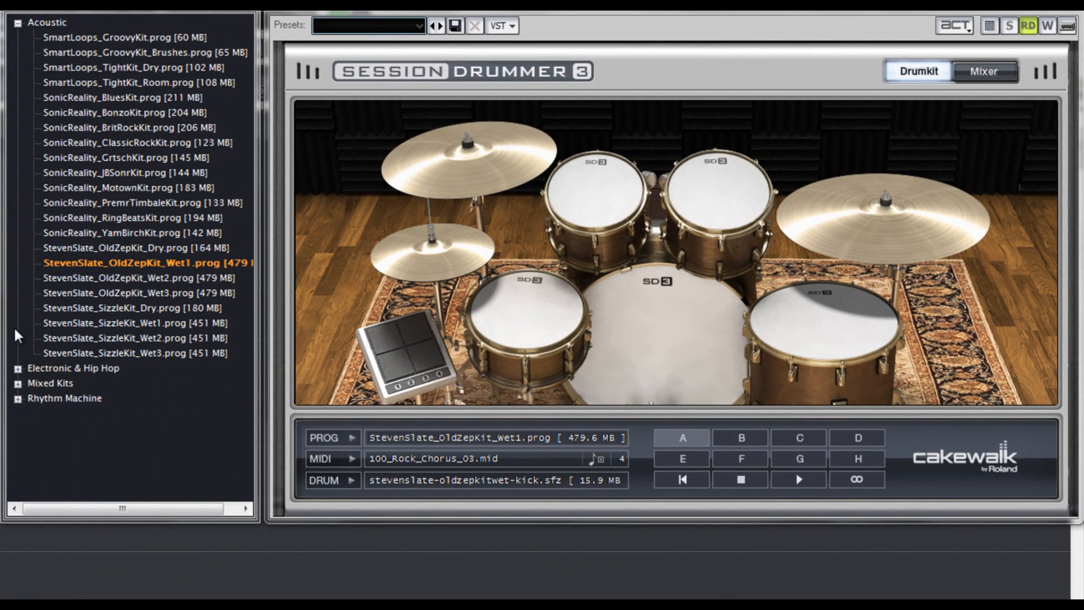
mouse_move(64, 339)
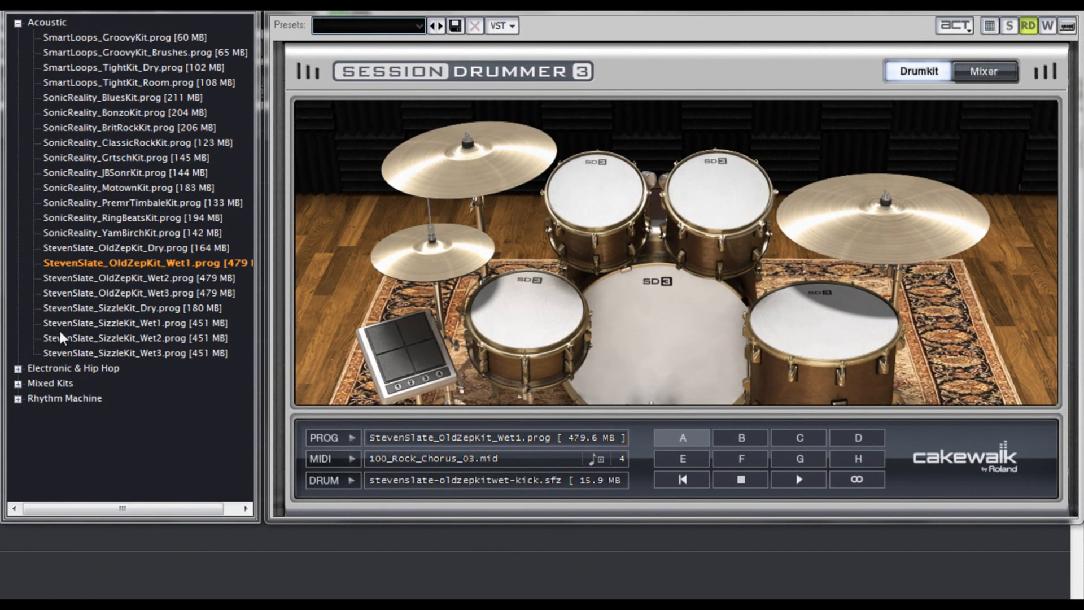
click(114, 323)
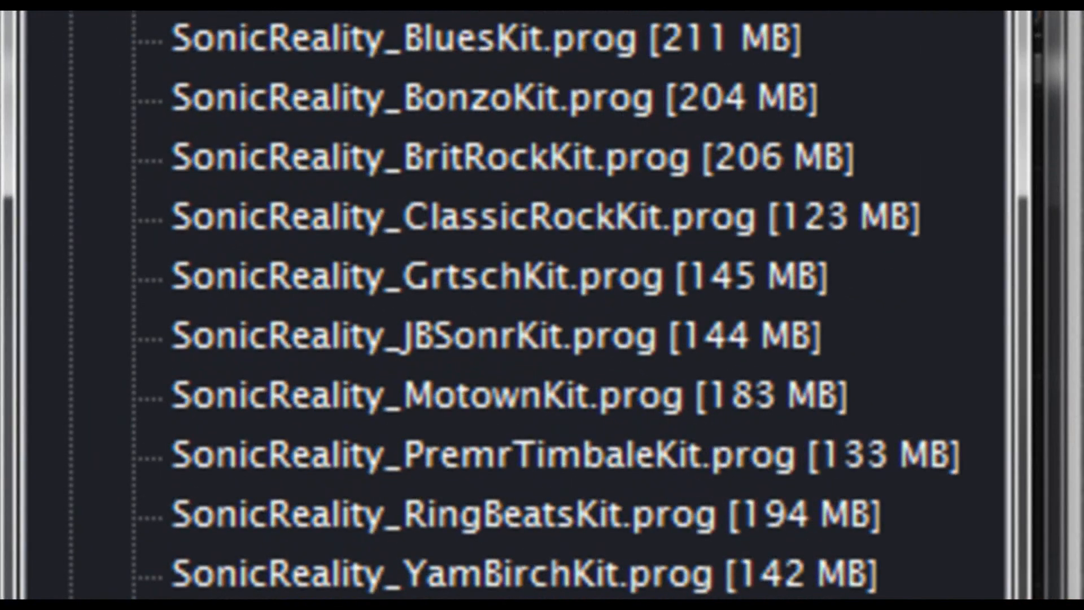
Try RingBeatsKit, then load SonicReality_MotownKit from the Acoustic program list
scroll(down, 3)
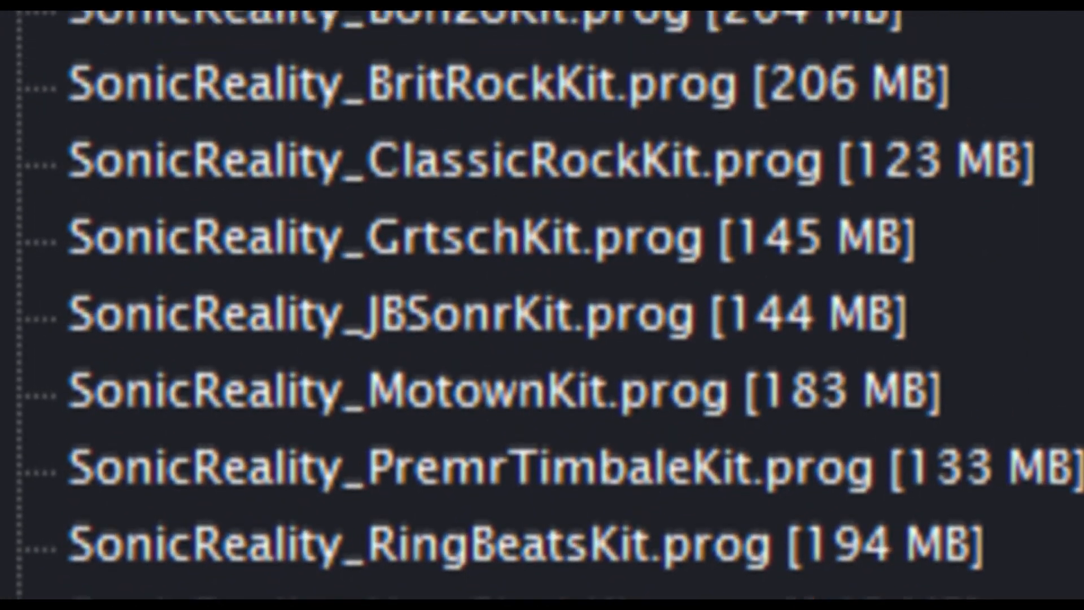
scroll(up, 3)
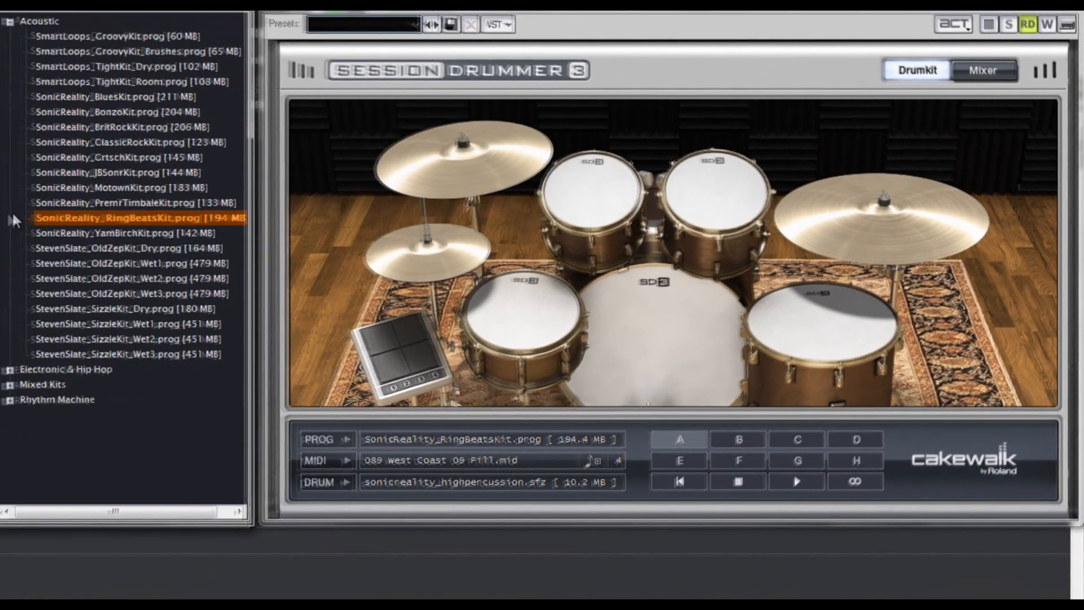
click(132, 142)
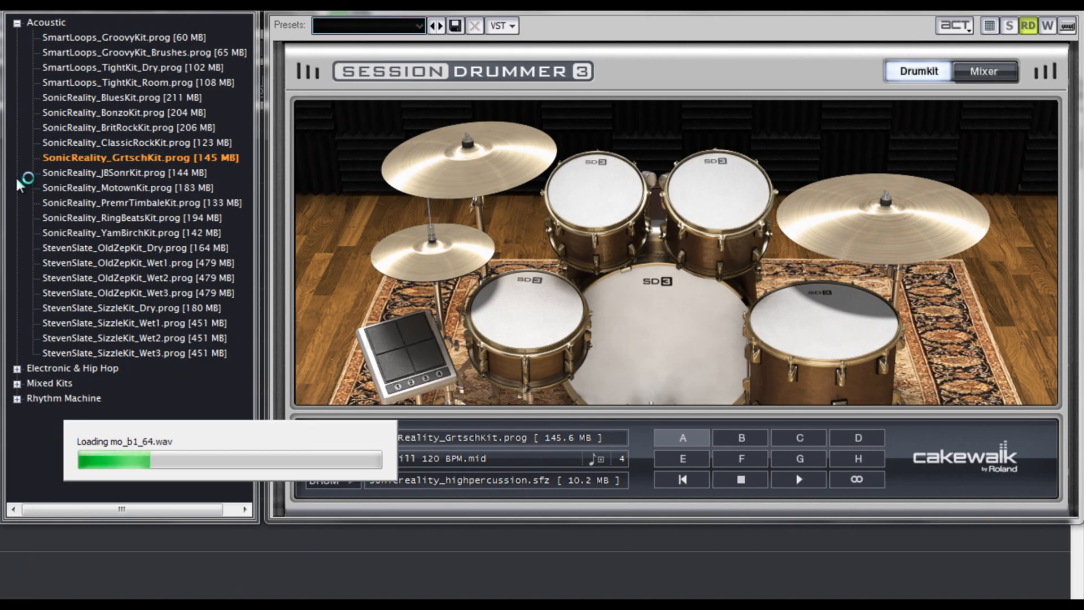
click(131, 188)
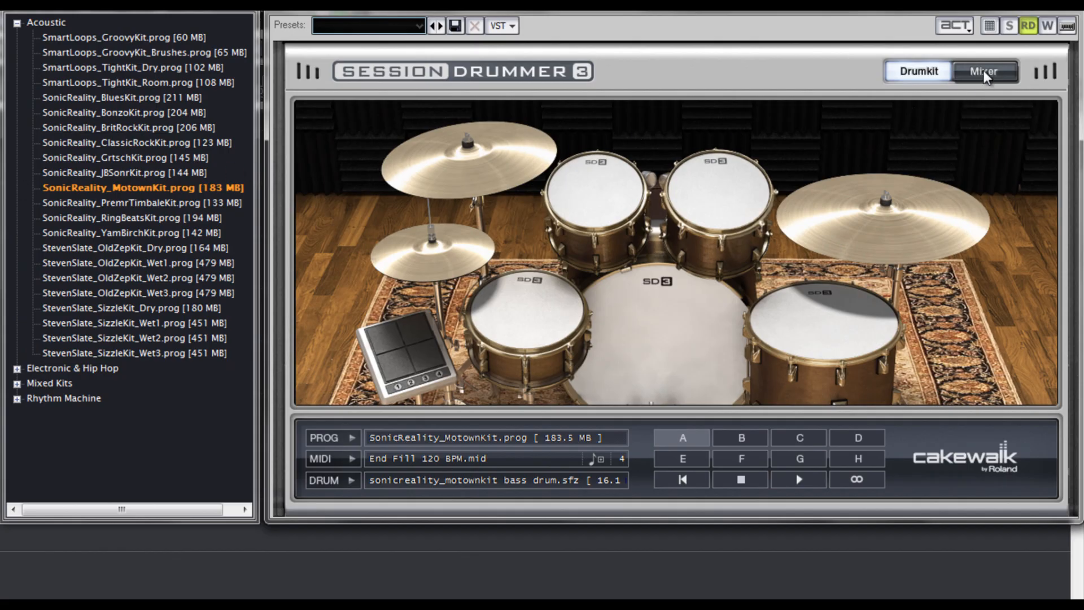
click(985, 71)
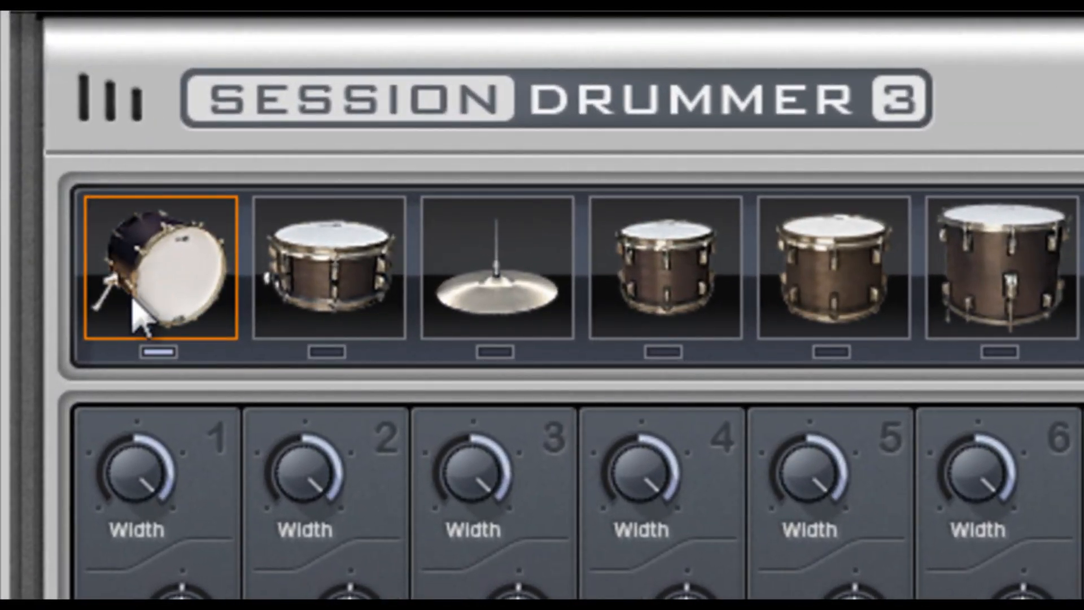
mouse_move(262, 270)
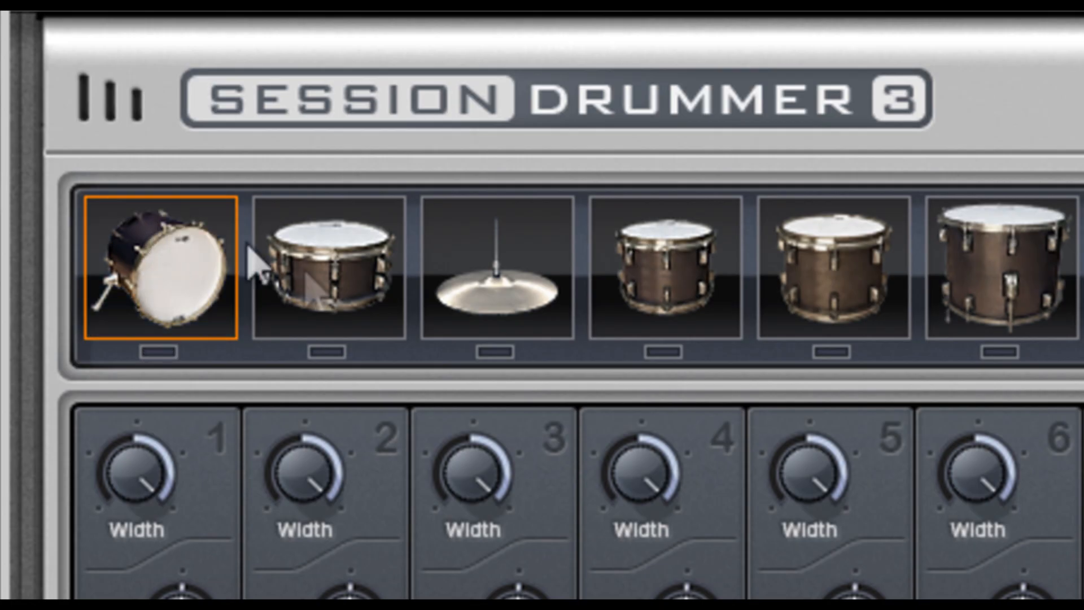
click(330, 270)
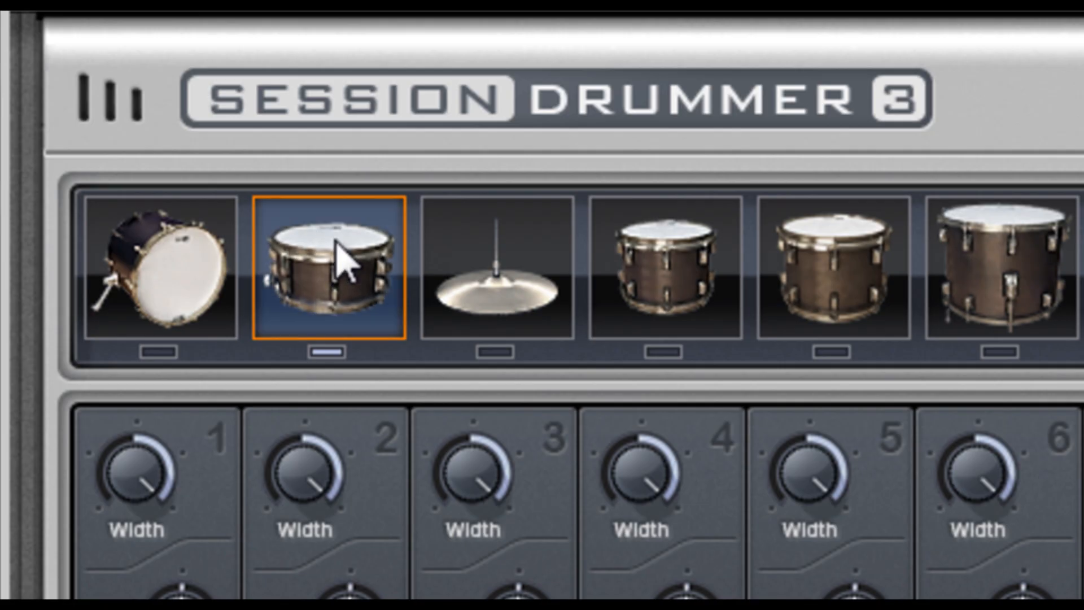
click(492, 277)
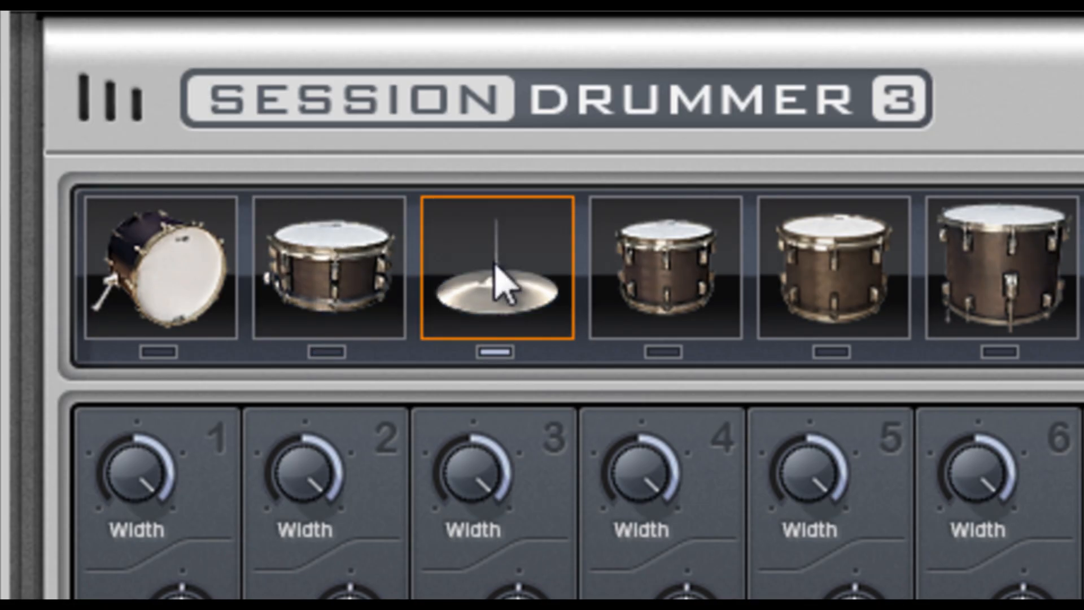
mouse_move(505, 238)
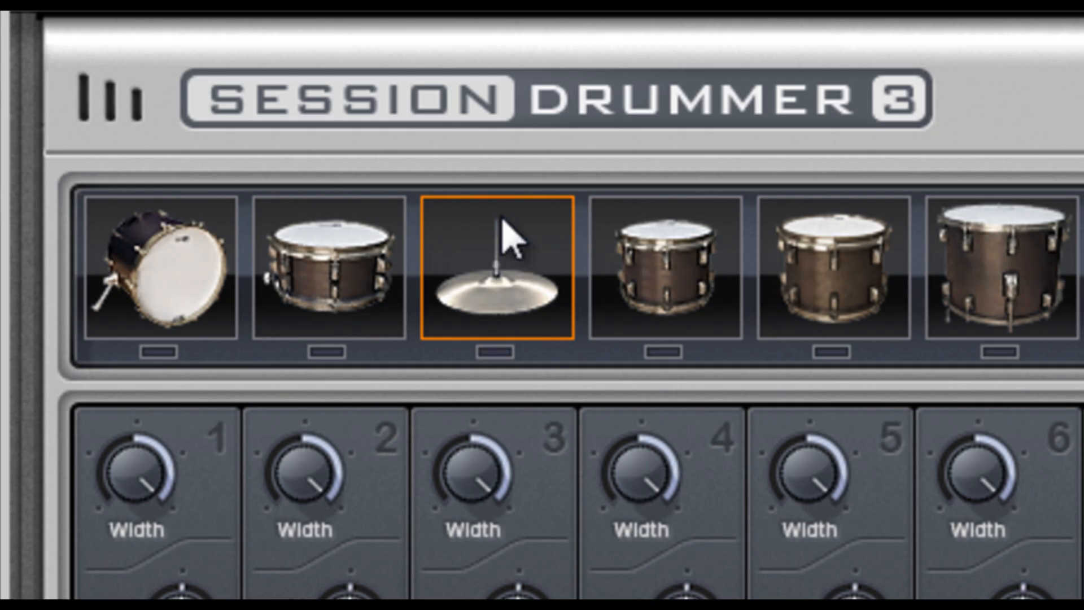
mouse_move(498, 234)
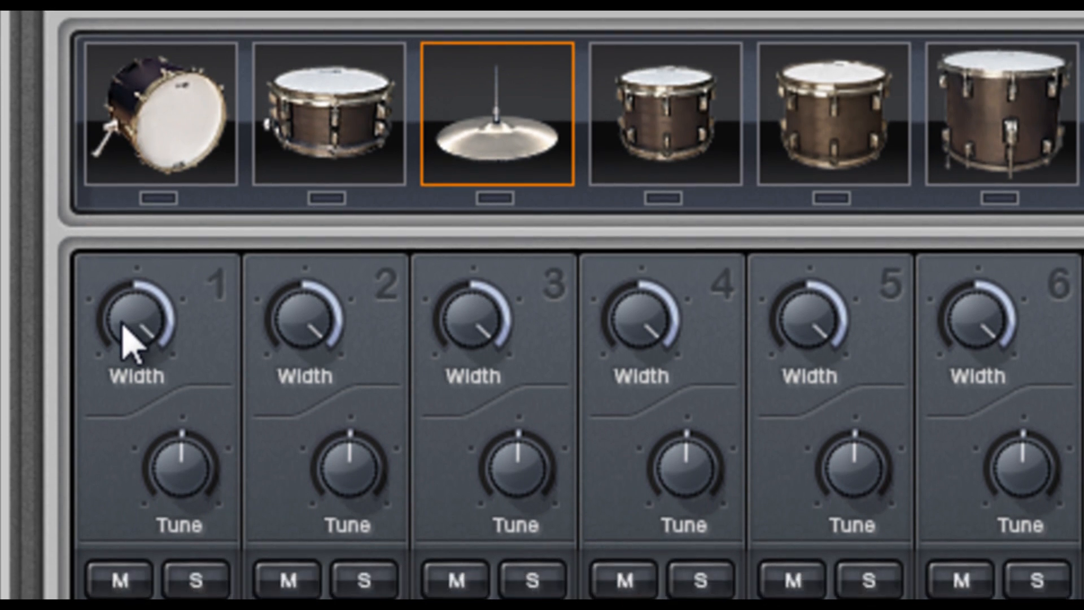
mouse_move(142, 325)
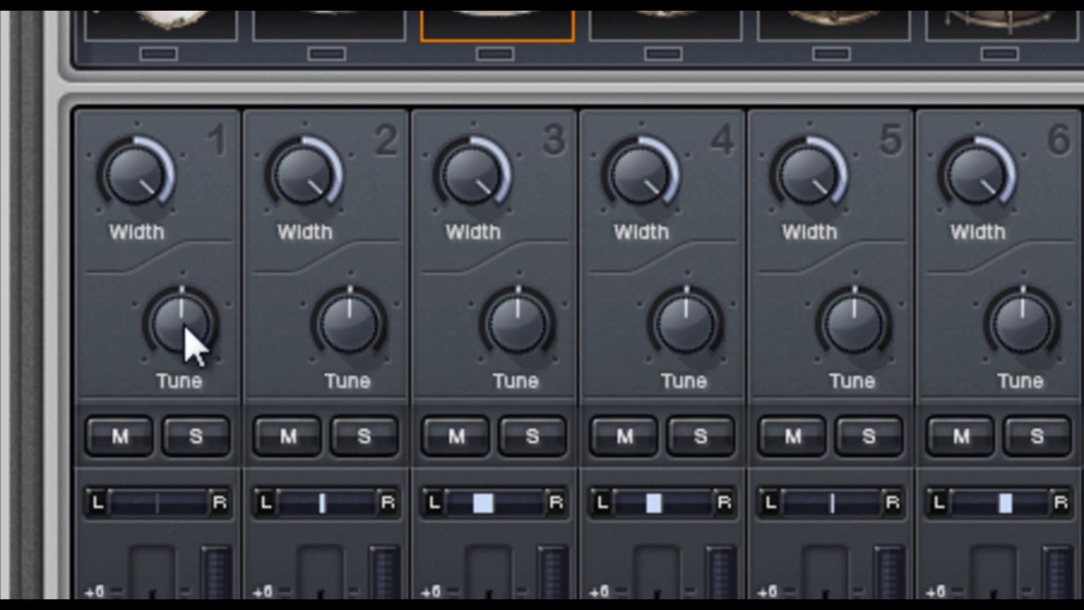
Pull mixer channel 1's volume fader down to about -1.2 dB
click(196, 355)
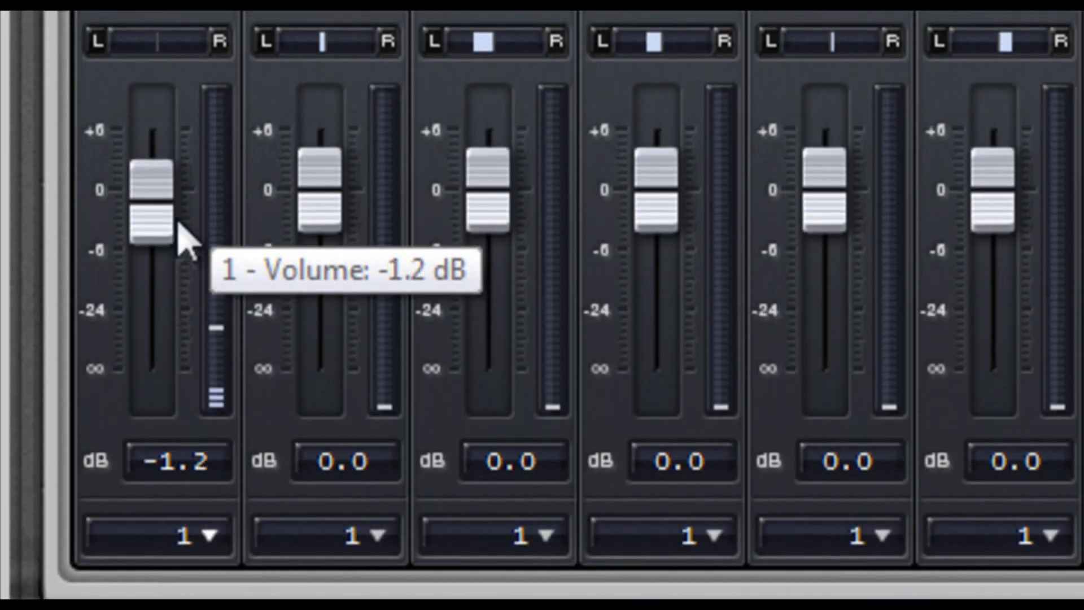
drag(148, 200, 149, 255)
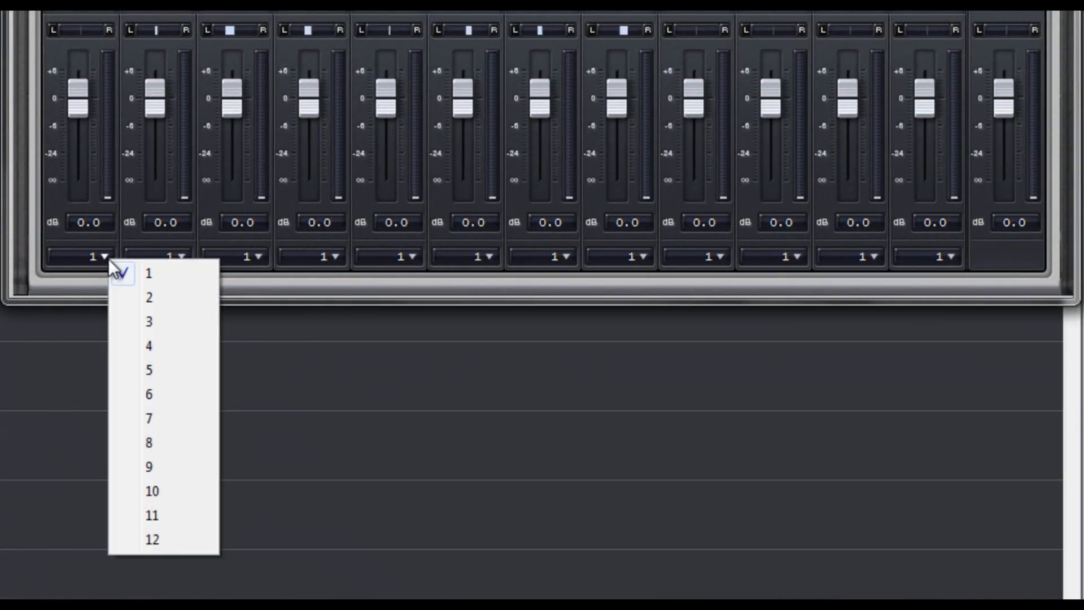
mouse_move(163, 514)
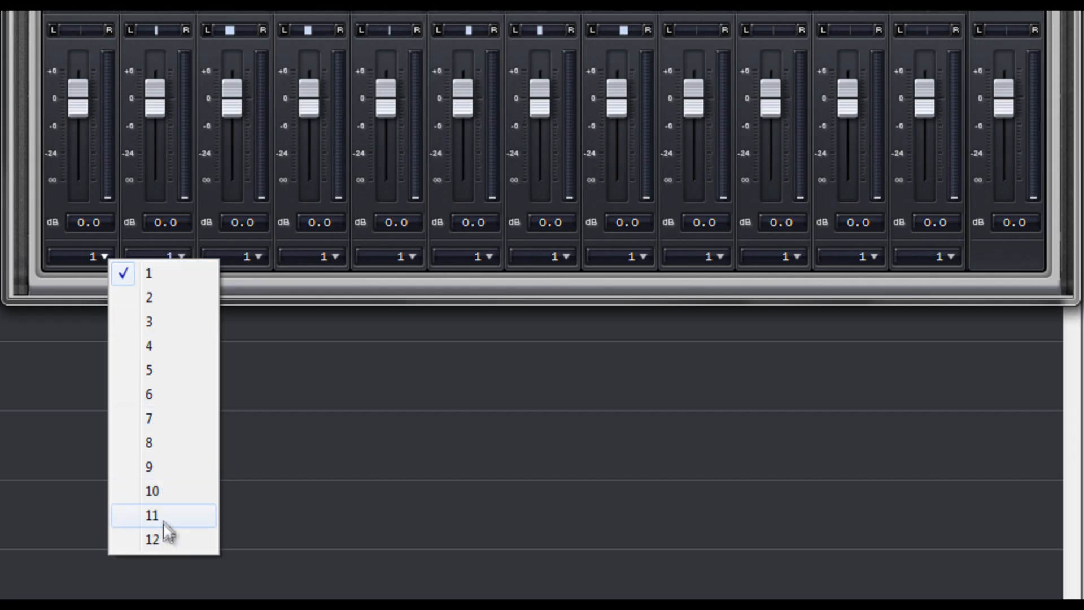
mouse_move(153, 538)
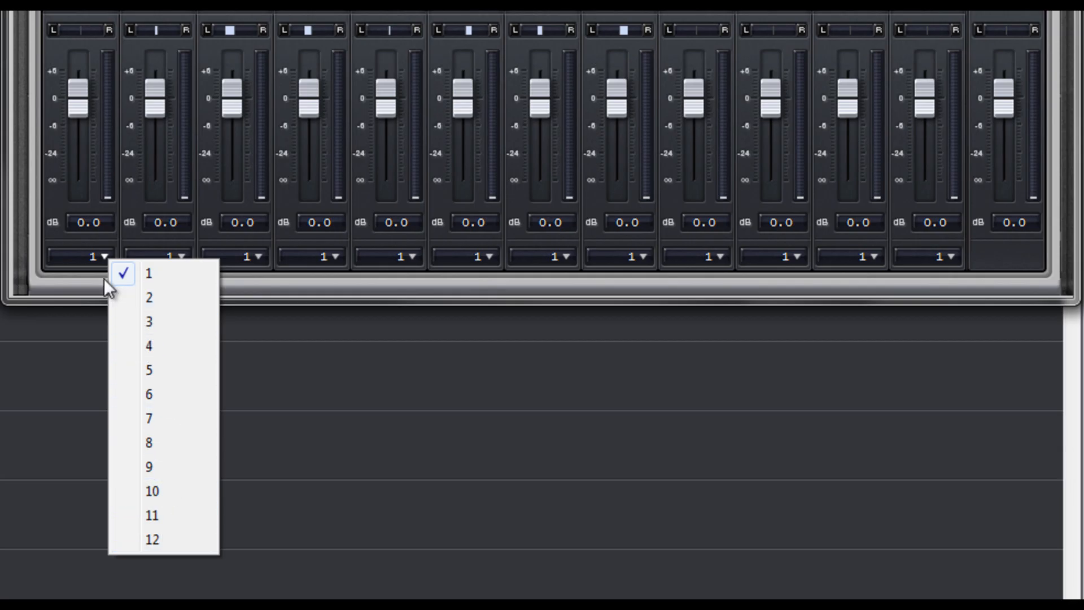
Set channel 1's output dropdown to output 2
click(149, 273)
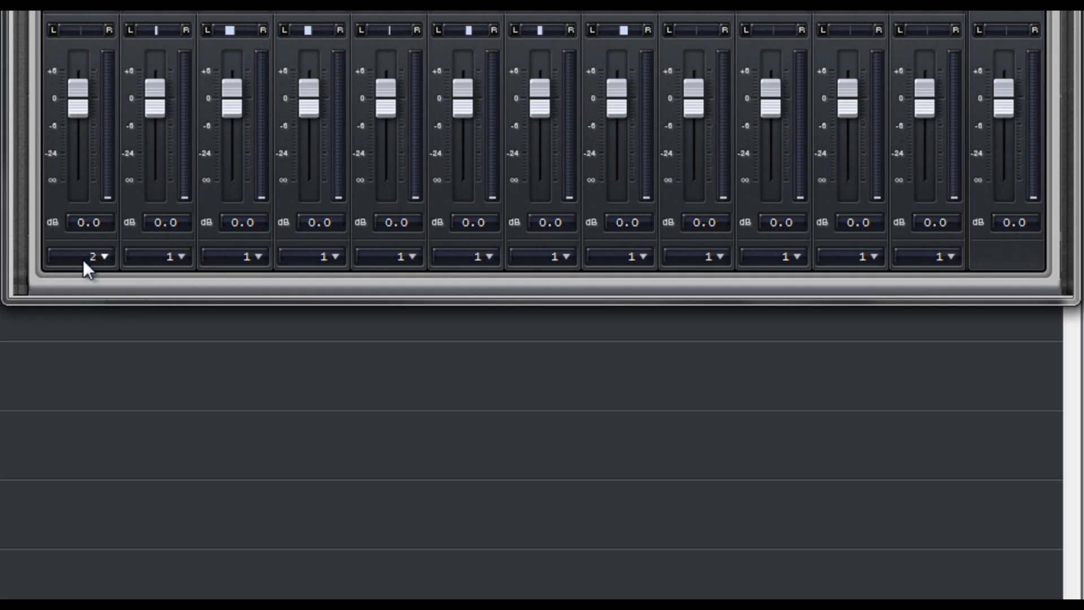
click(90, 256)
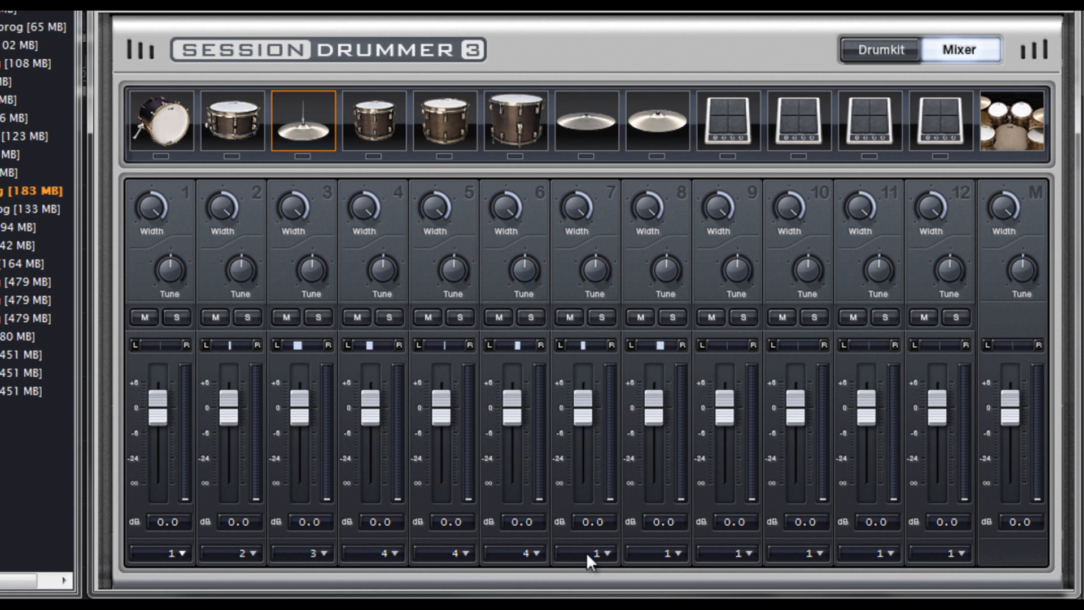
Route both cymbal channels, 7 and 8, to output 5
click(587, 552)
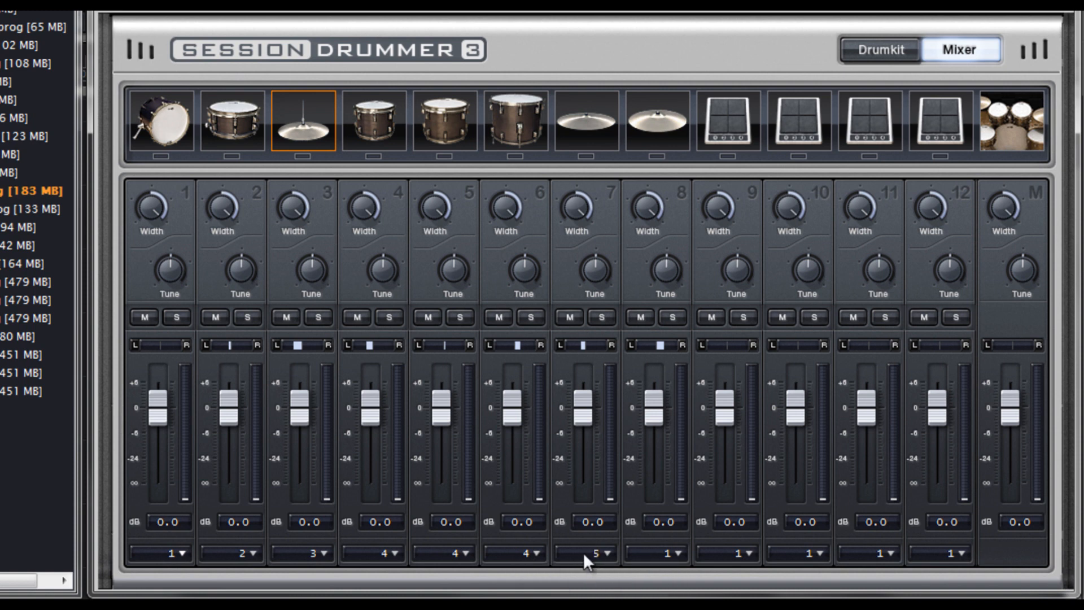
click(659, 552)
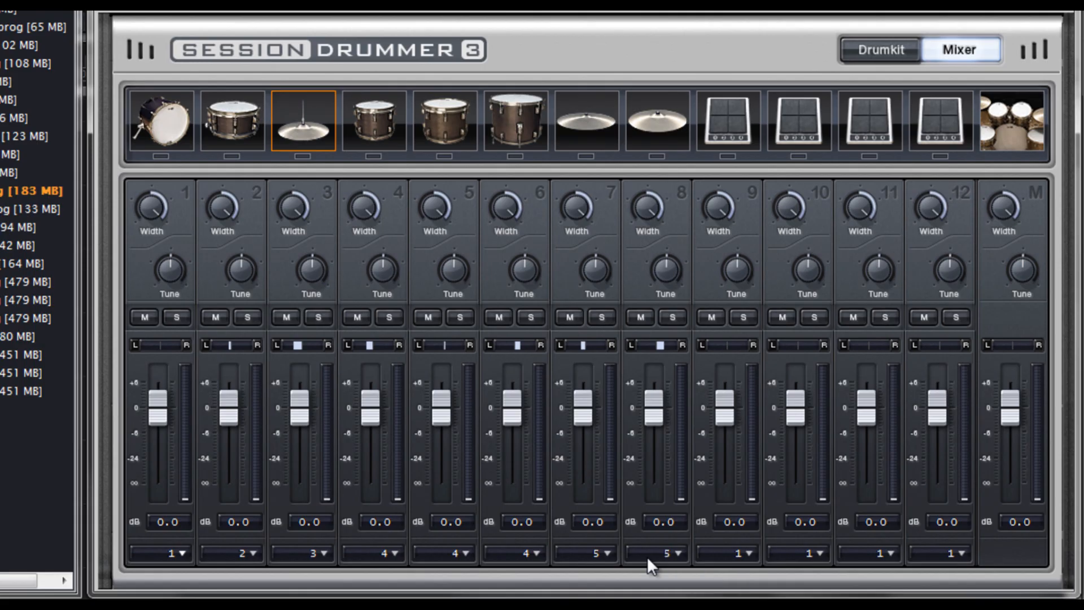
mouse_move(723, 585)
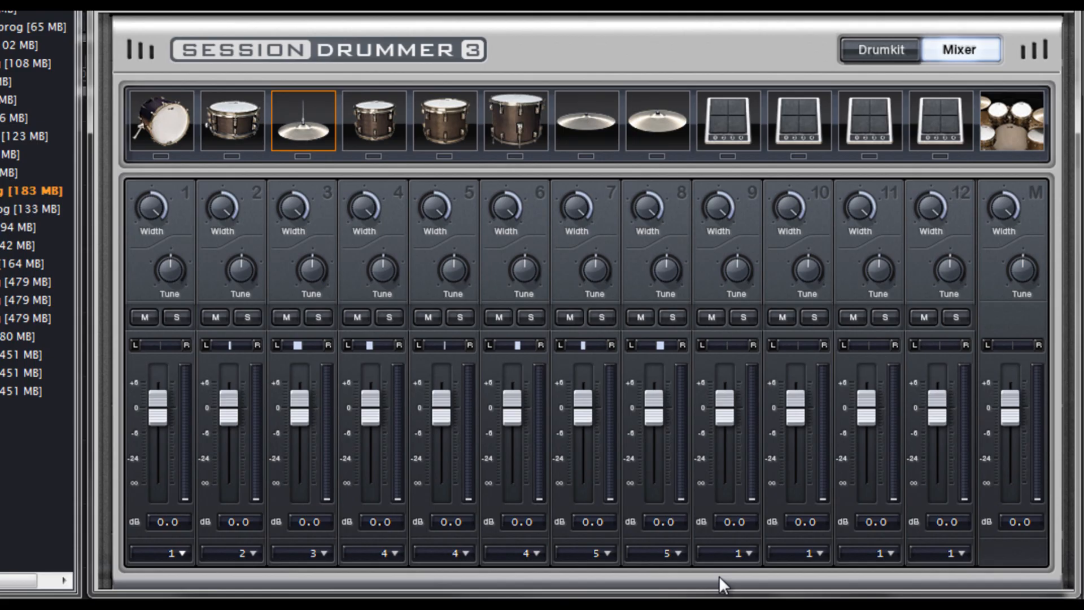
mouse_move(732, 577)
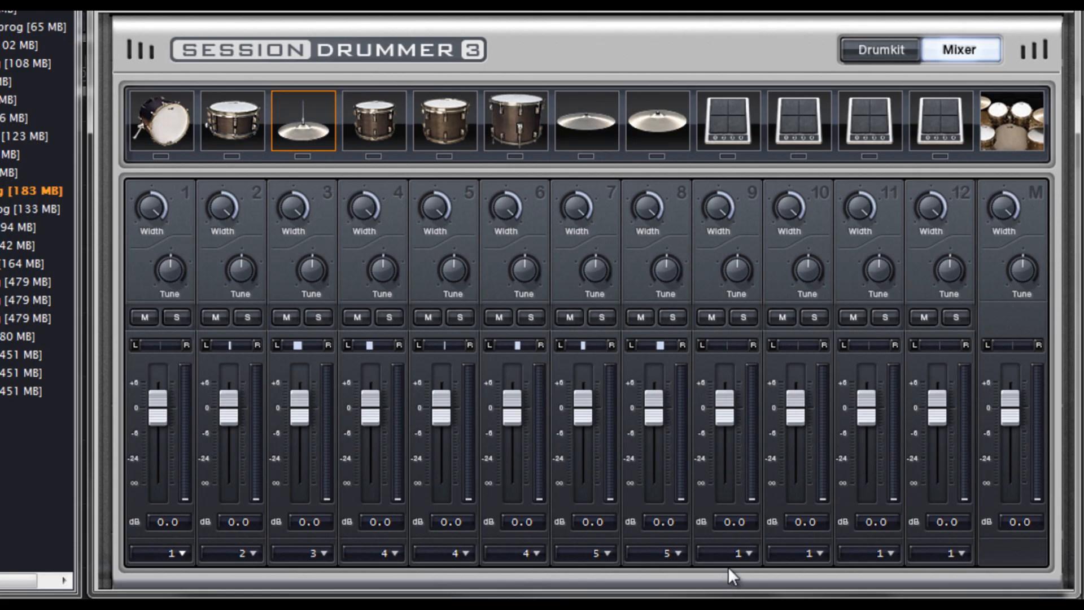
mouse_move(682, 575)
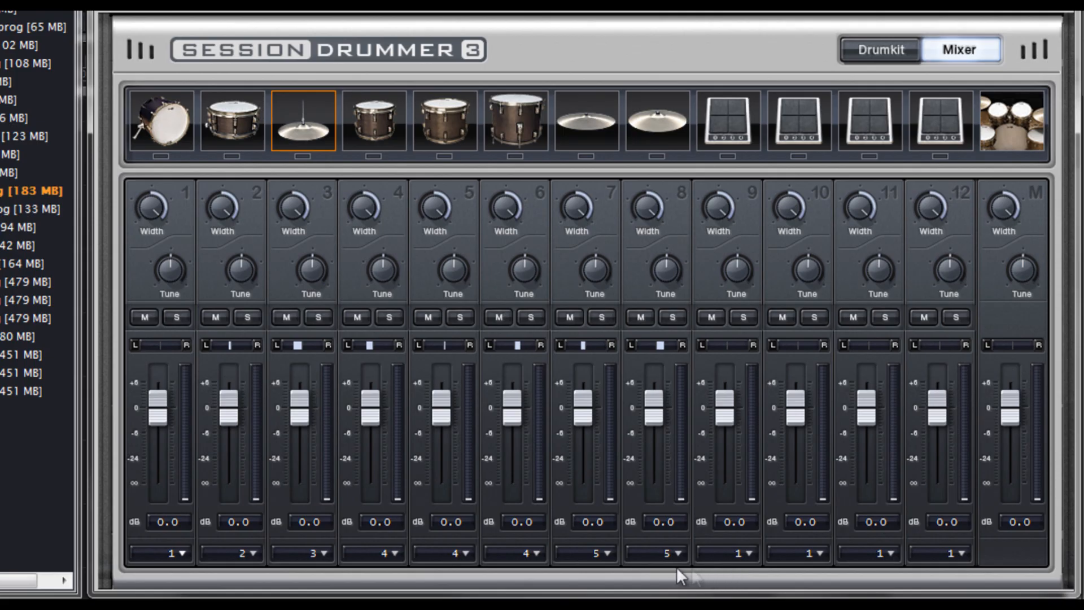
mouse_move(656, 575)
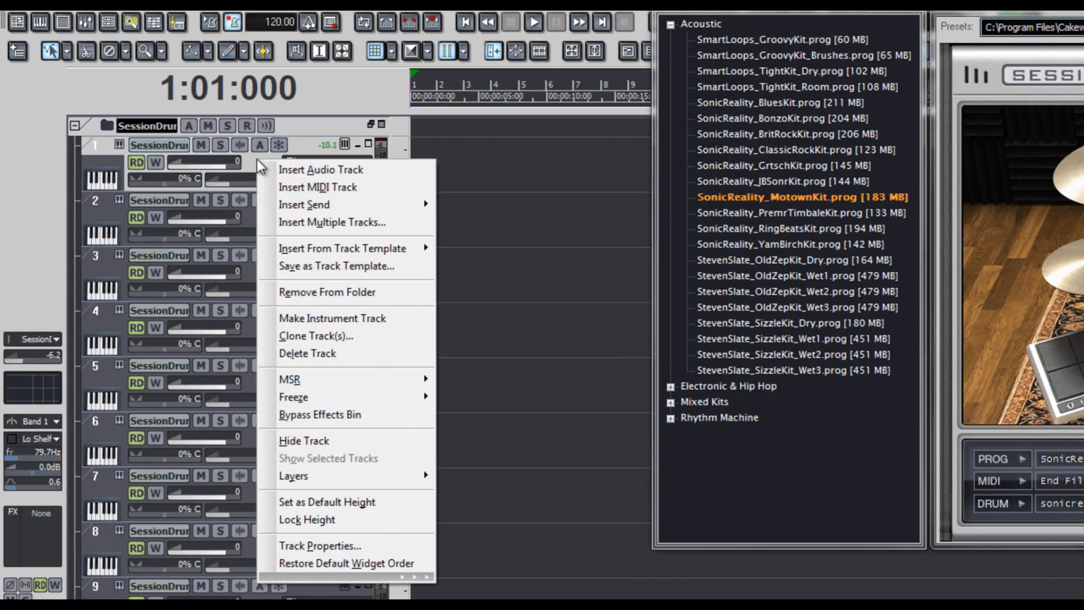
mouse_move(338, 266)
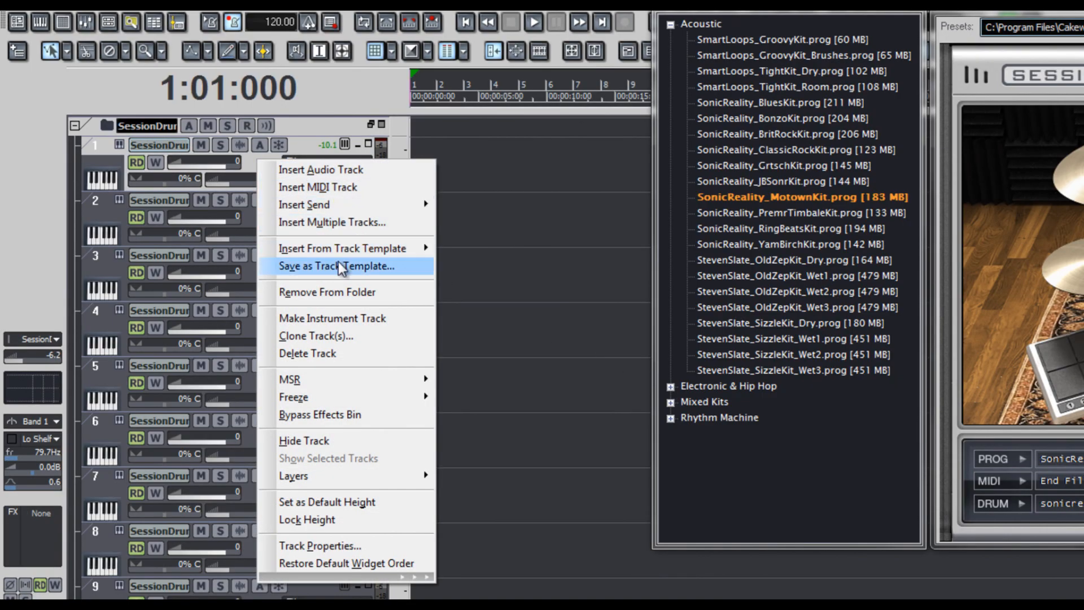
Choose Save as Track Template from the track header's context menu
click(339, 266)
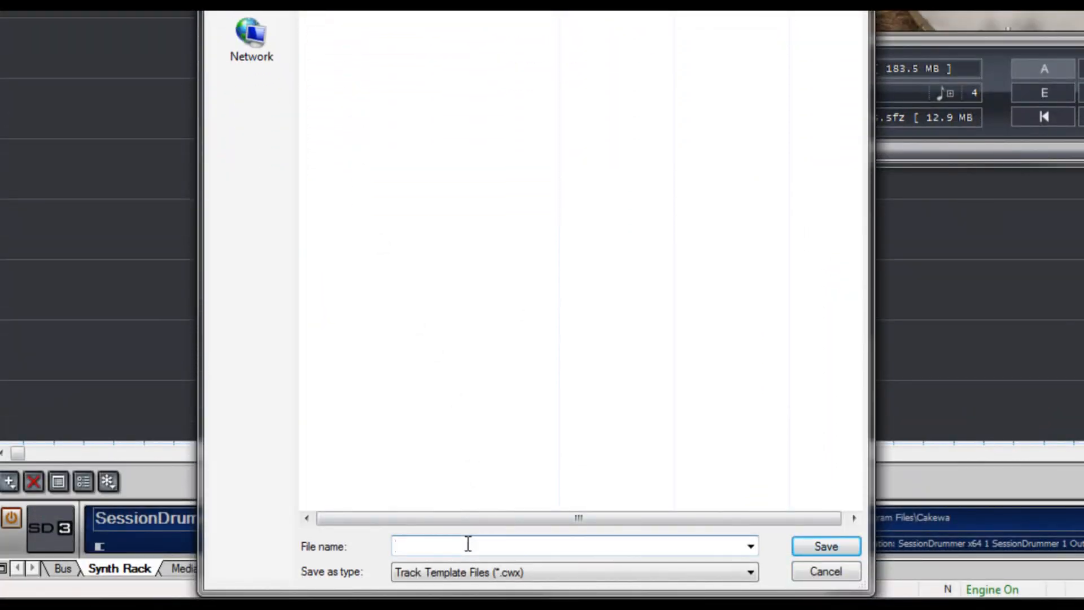
Name the template 'MoTown Kit Multi Out' and save it
text(MoTown)
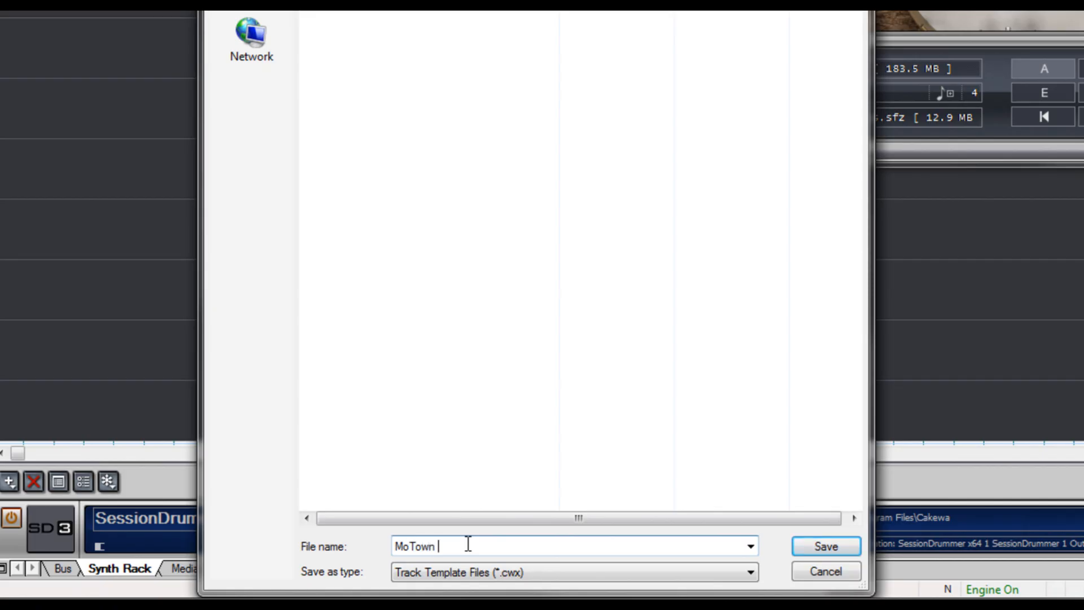
text(Kit Multi O)
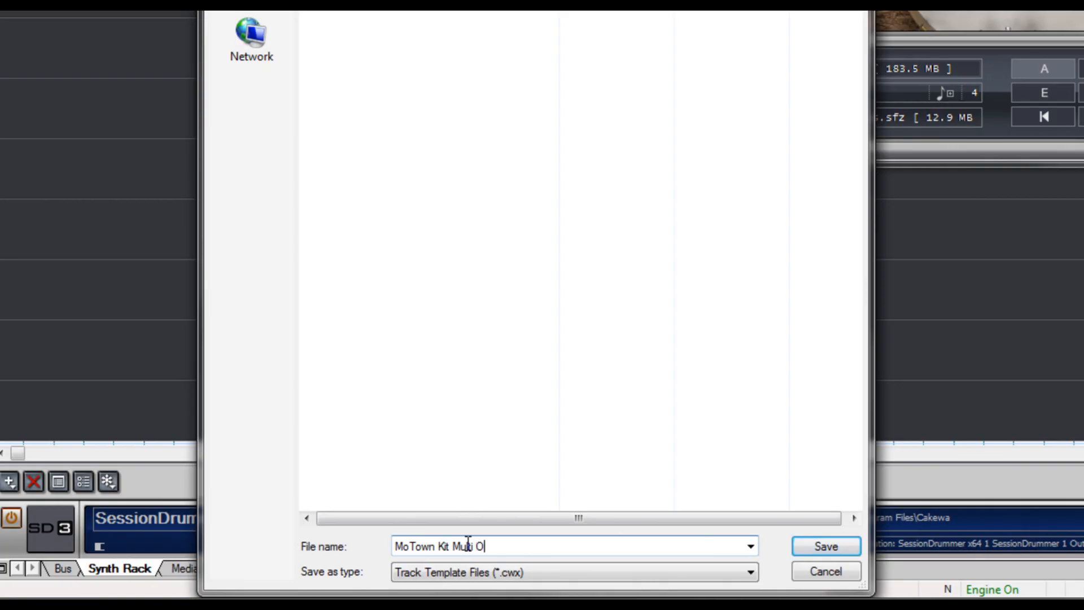
click(824, 546)
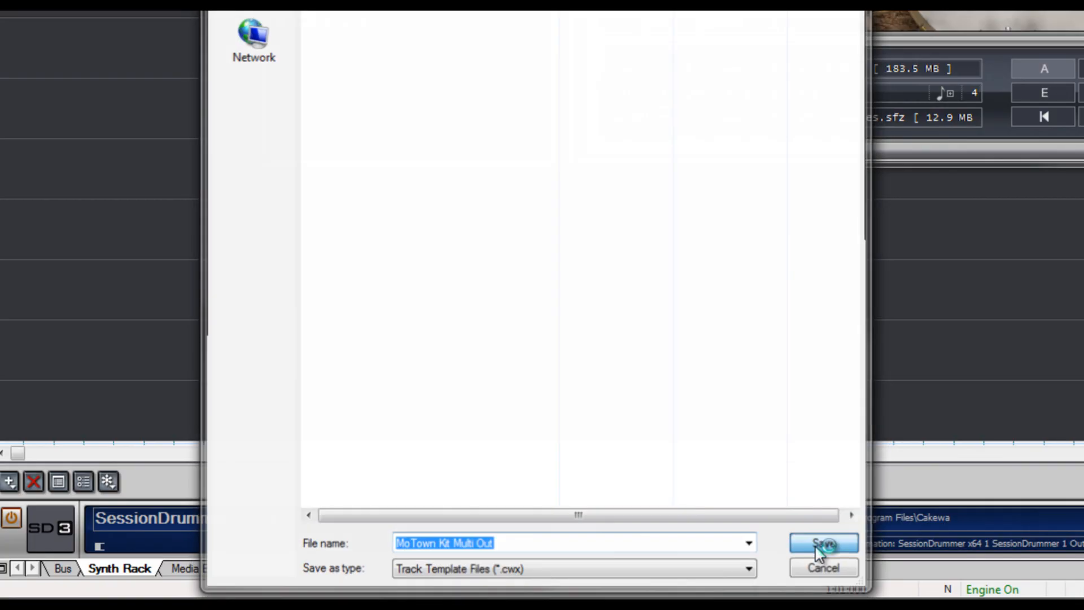
click(821, 543)
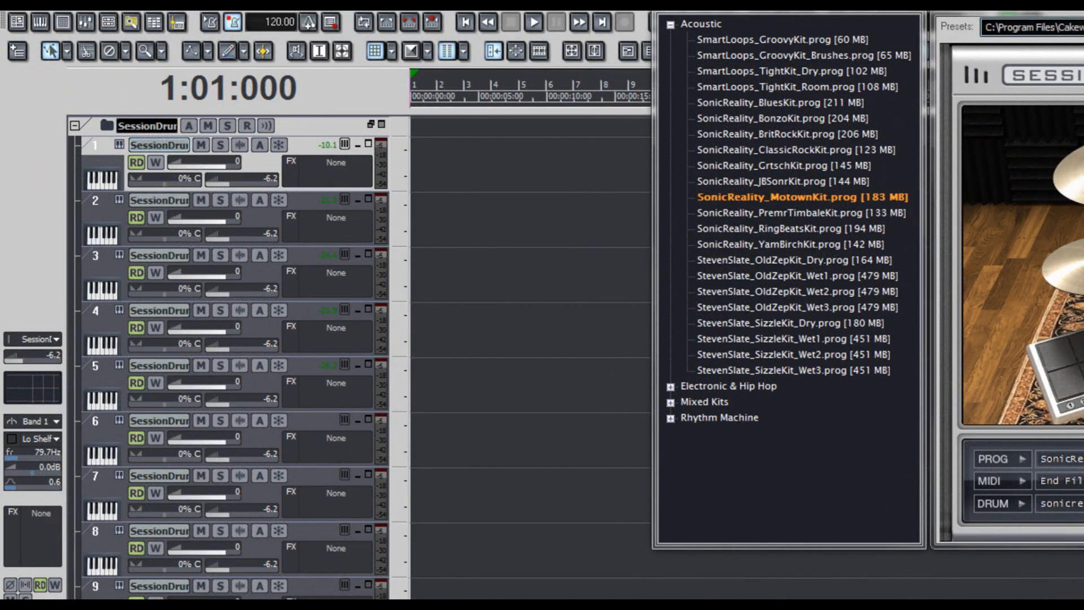
mouse_move(299, 188)
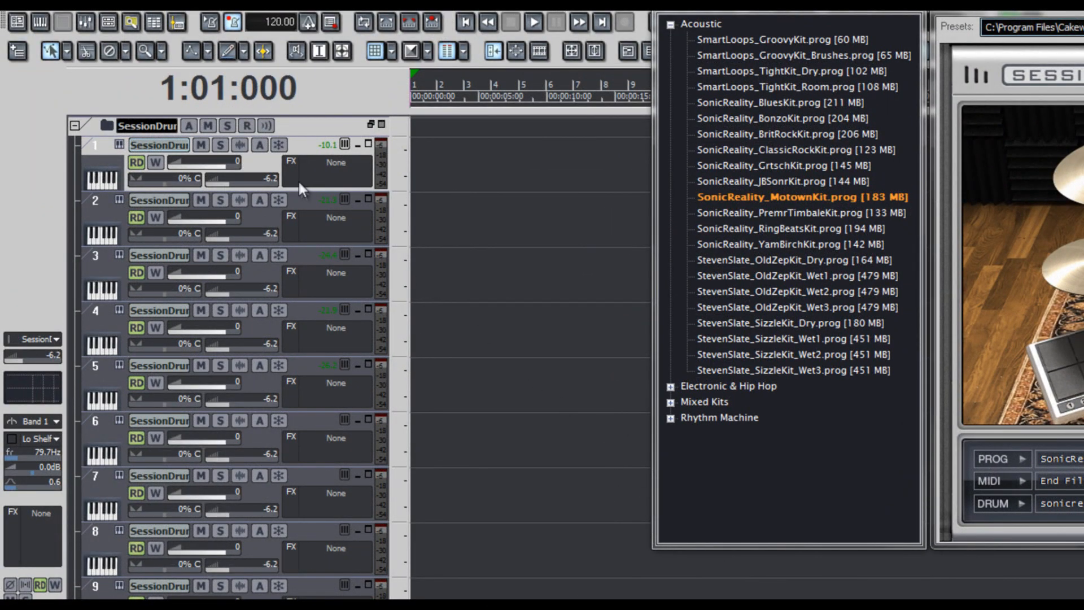
Browse the instrument track templates to Session Drummer 3's MoTown Kit Multi Out template
right_click(256, 169)
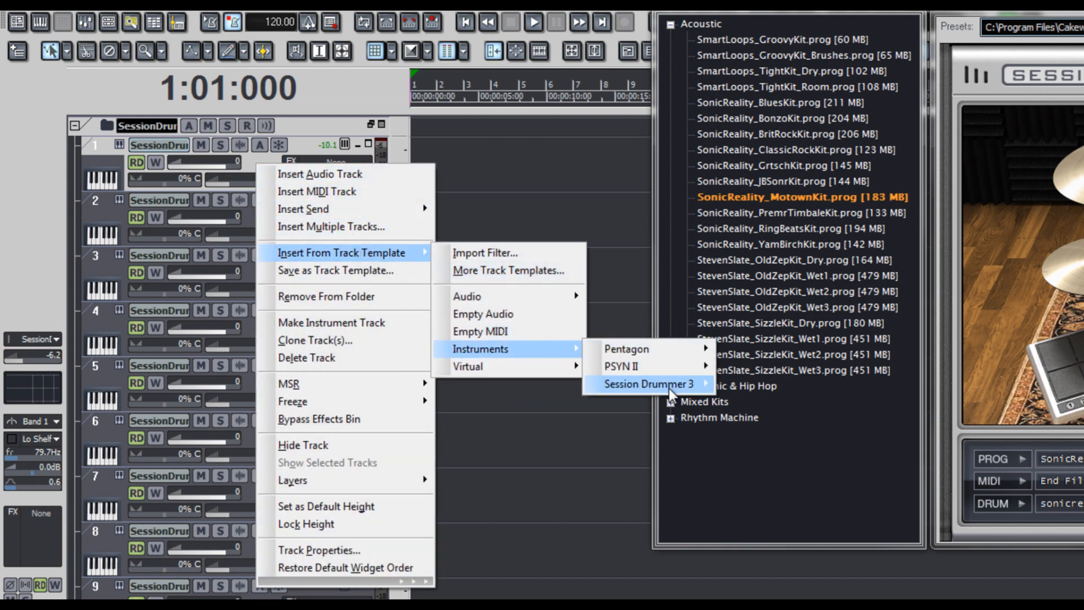
mouse_move(649, 384)
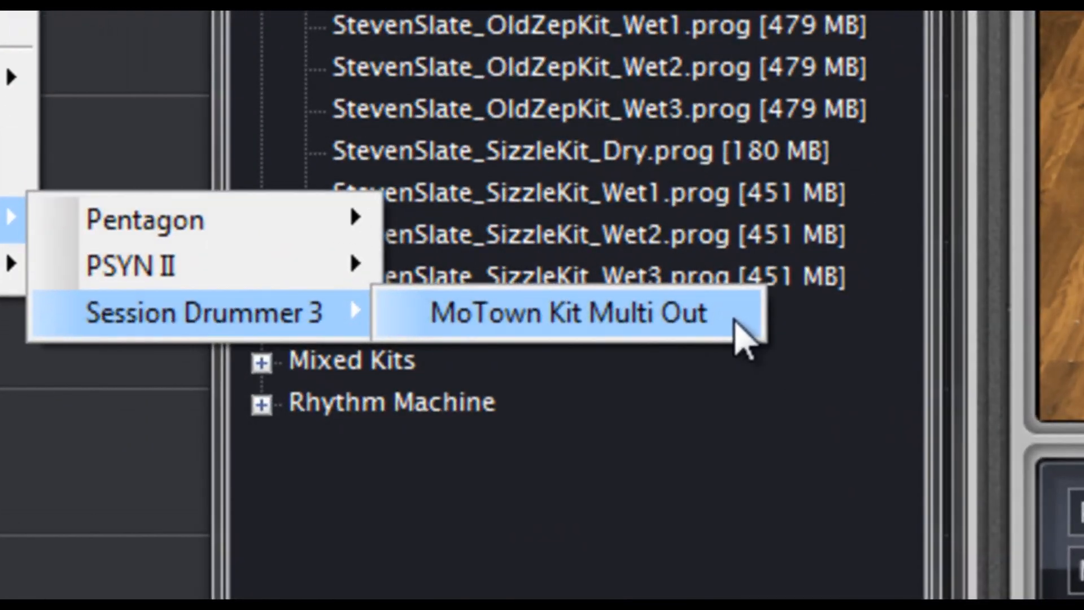